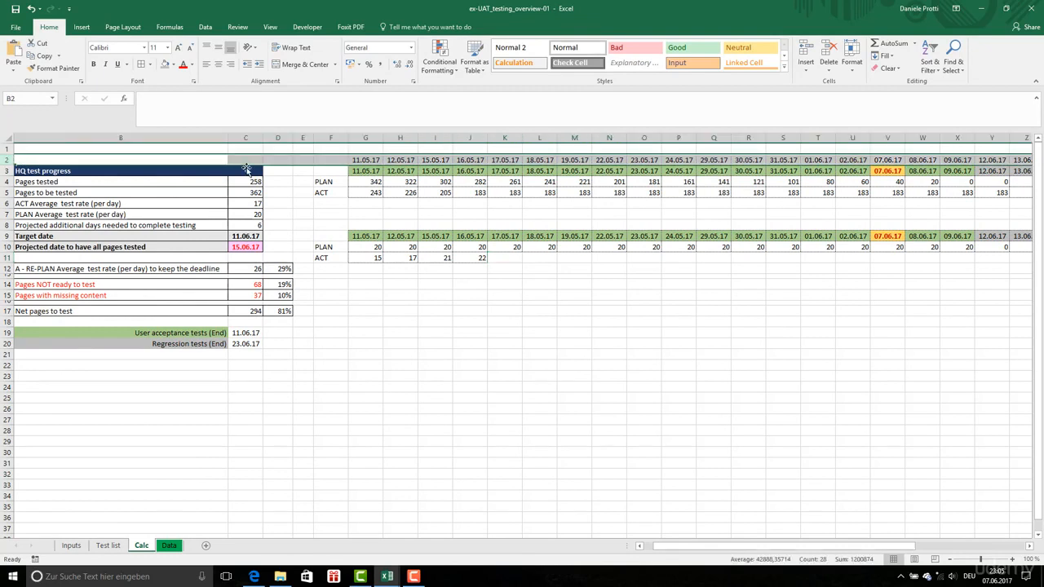
{"action": "mouse_move", "coordinate": [412, 345]}
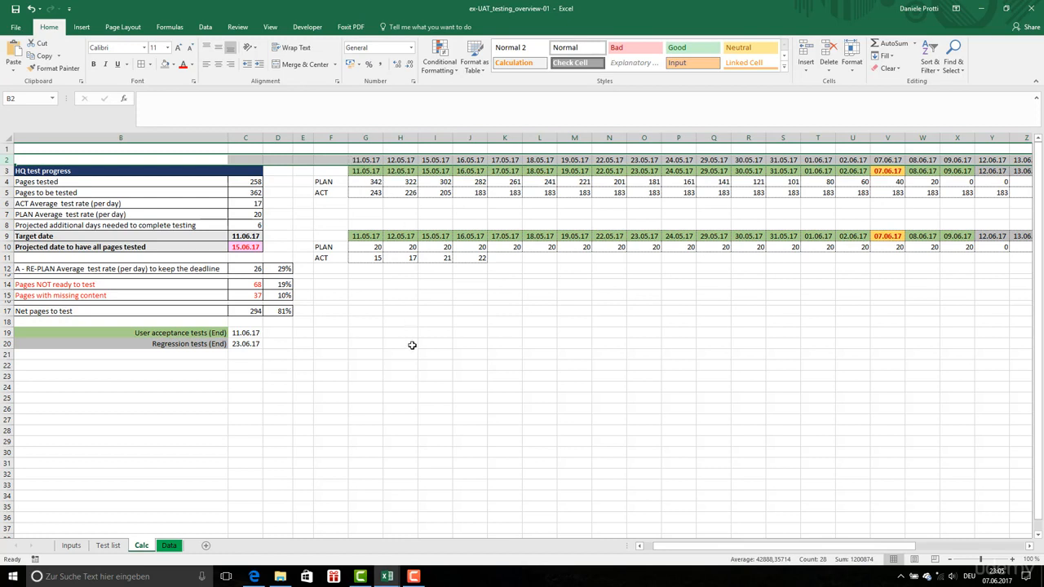
Step: Select the PLAN and ACT rows with their dates, starting at F3 and extending through row 5
{"action": "left_click", "coordinate": [365, 294]}
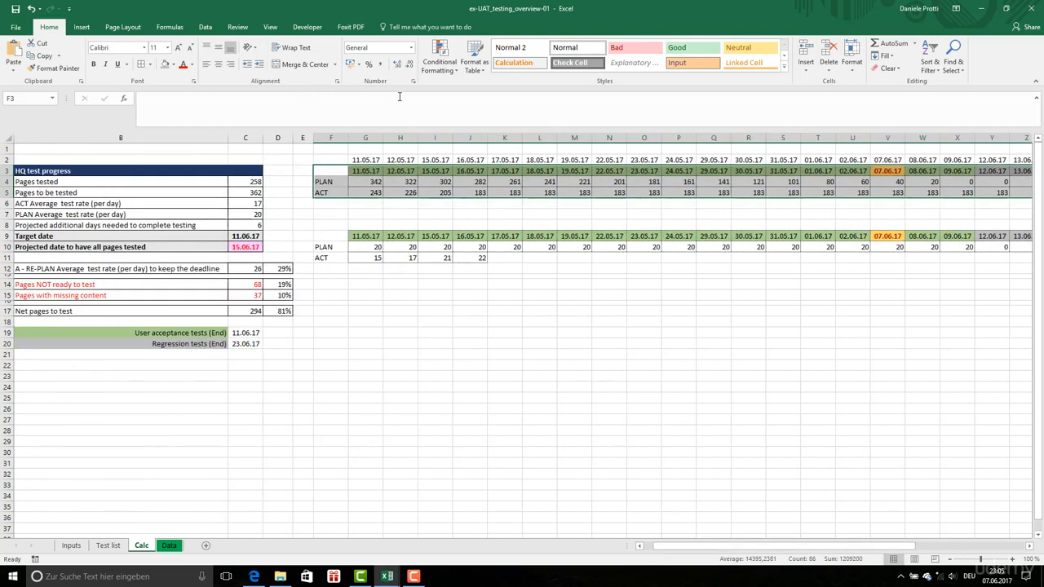
Step: Insert a line chart of PLAN versus ACT pages from the selected range
{"action": "left_click", "coordinate": [438, 53]}
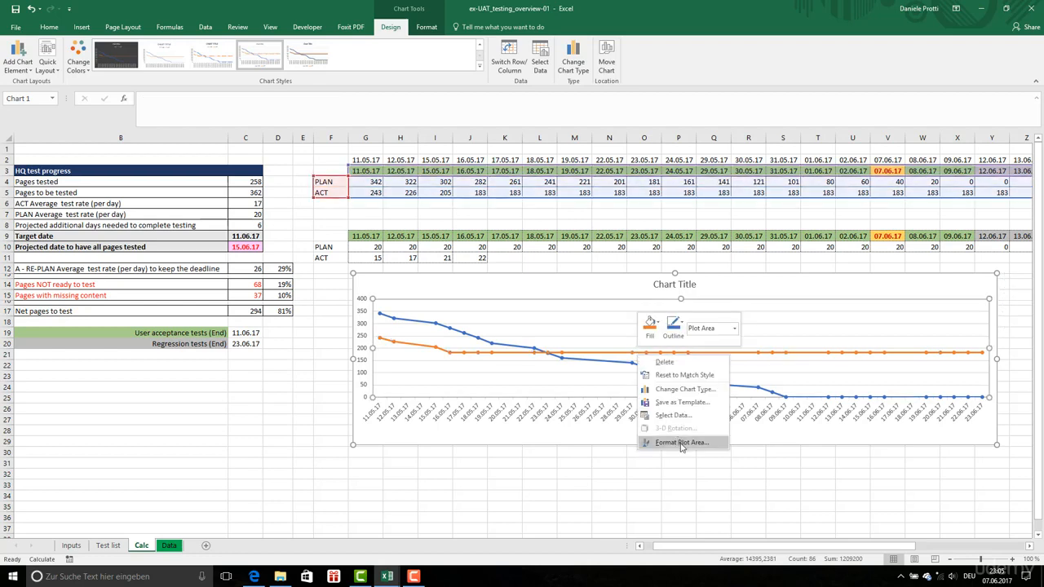
Step: Format the ACT series as a solid green line, narrowed to 1.5 pt width
{"action": "left_click", "coordinate": [681, 442]}
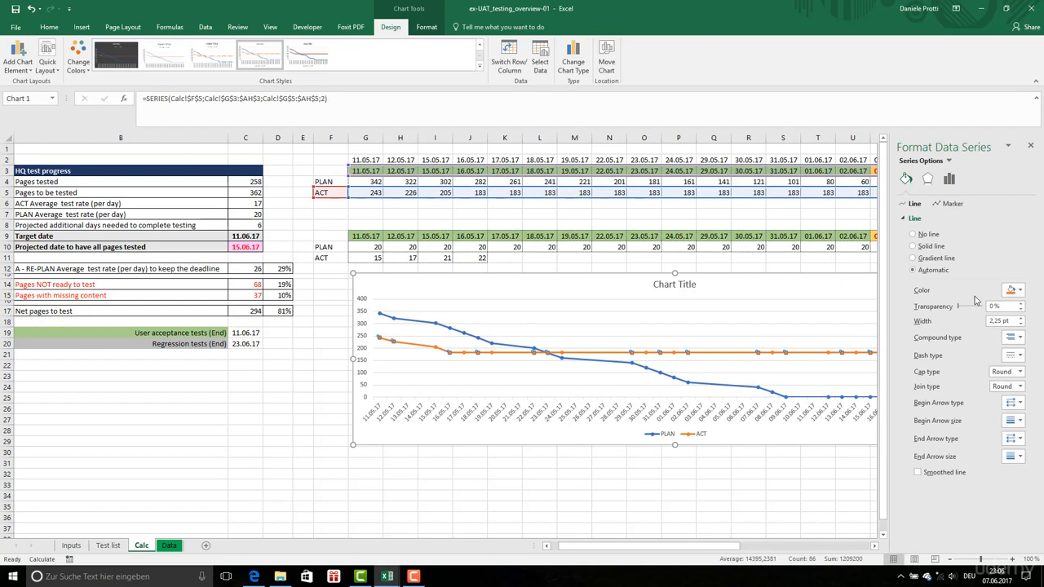
{"action": "left_click", "coordinate": [1017, 290]}
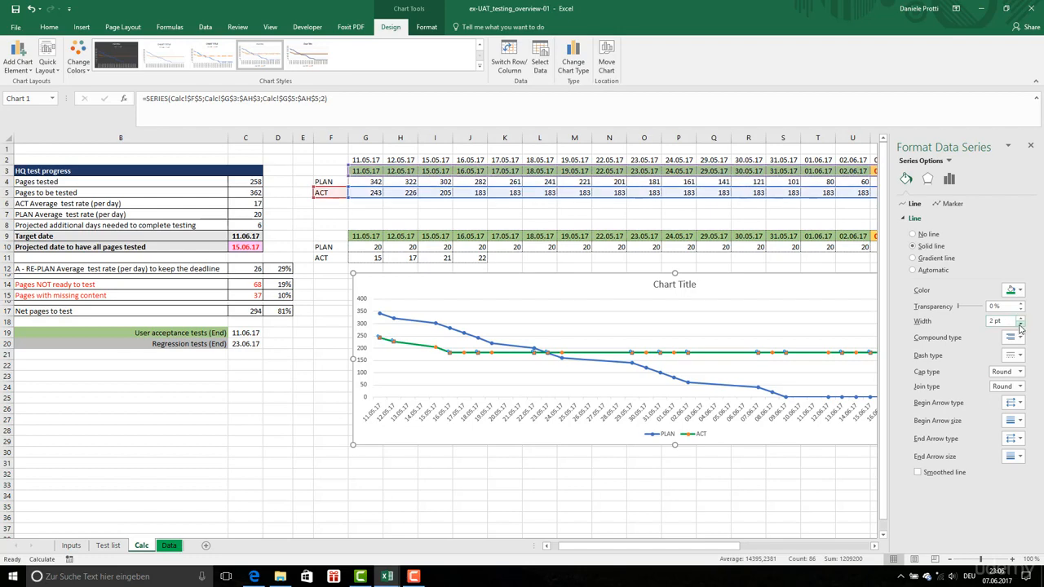
{"action": "left_click", "coordinate": [1020, 324]}
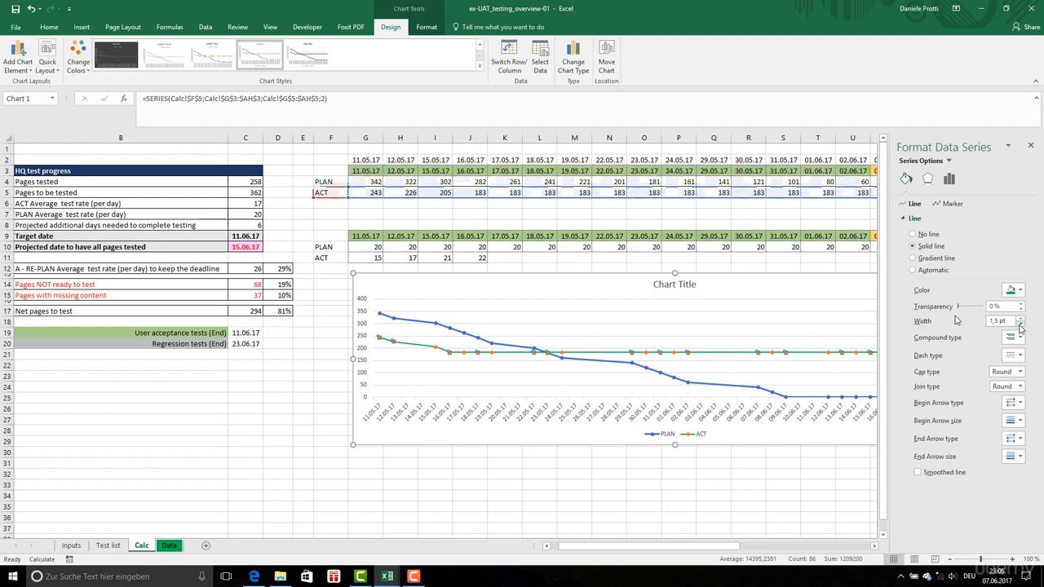
{"action": "left_click", "coordinate": [1019, 289]}
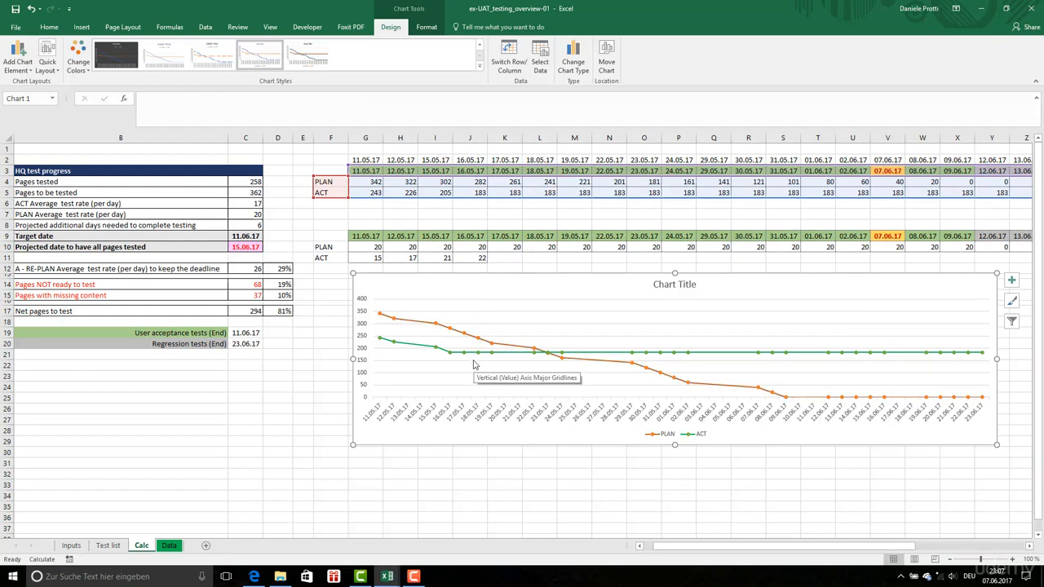
{"action": "left_click", "coordinate": [551, 353]}
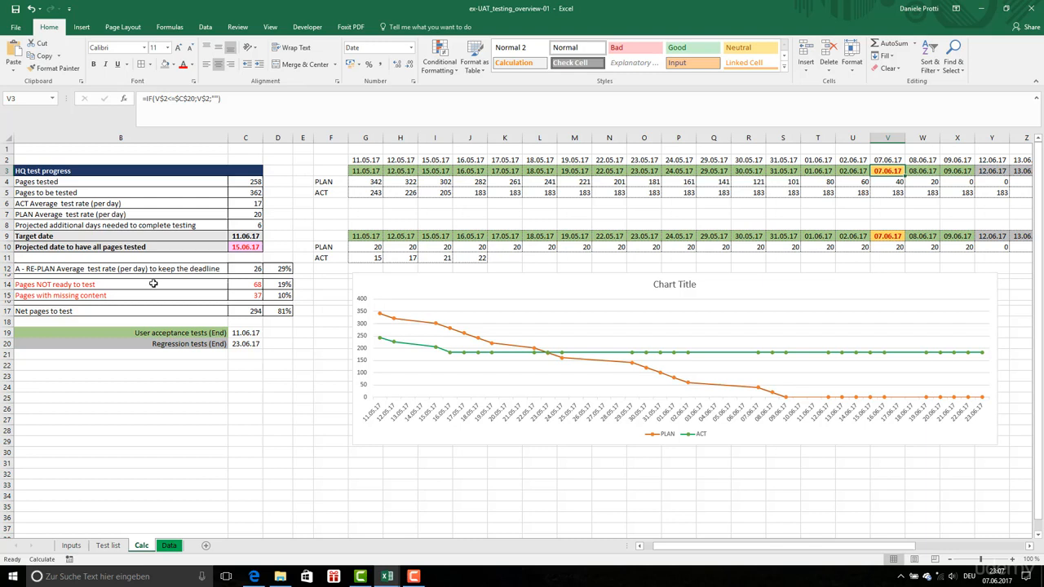
{"action": "left_click", "coordinate": [245, 354]}
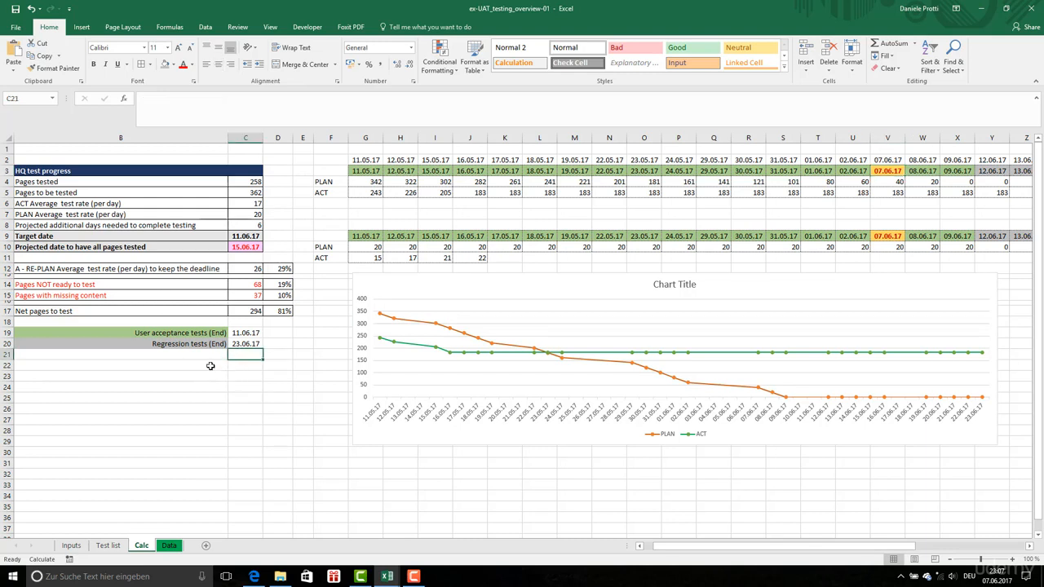
{"action": "mouse_move", "coordinate": [411, 557]}
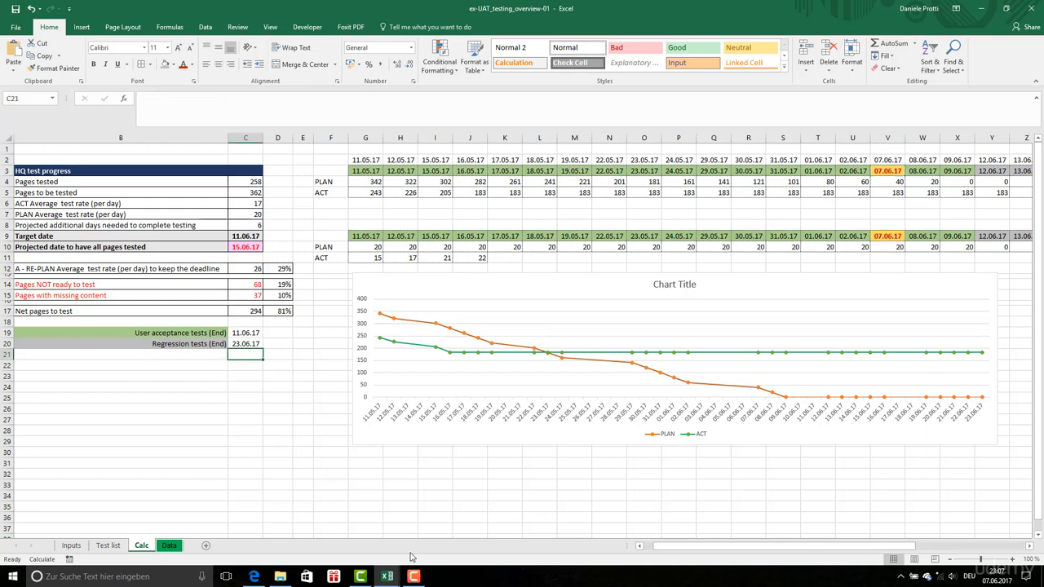
{"action": "mouse_move", "coordinate": [293, 490]}
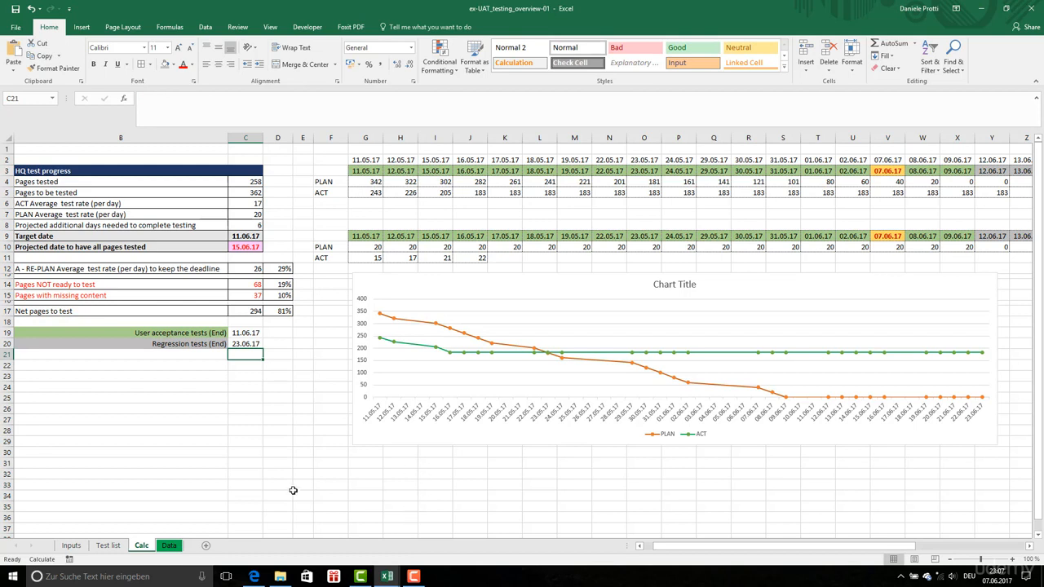
{"action": "mouse_move", "coordinate": [620, 379]}
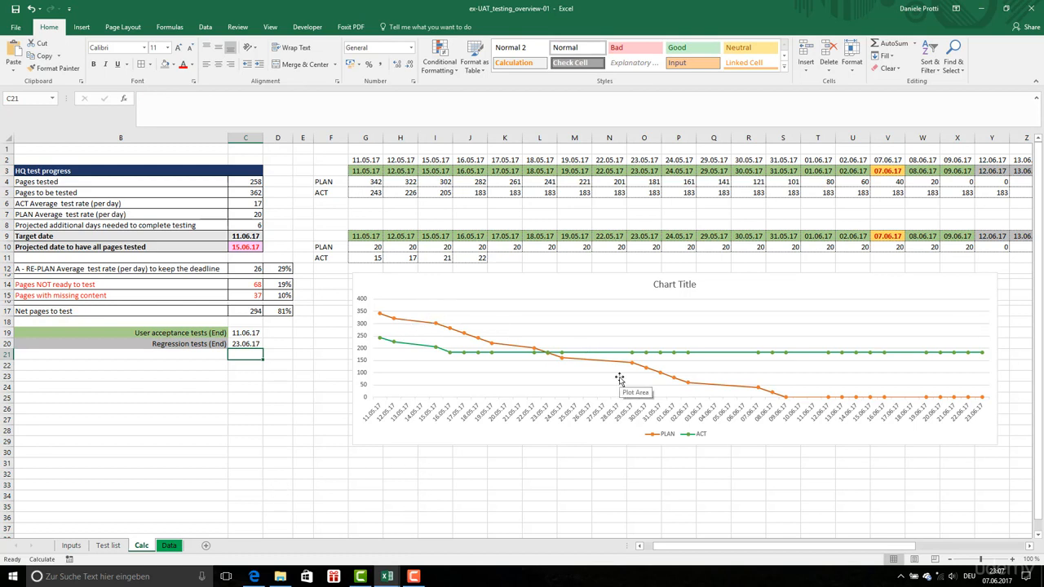